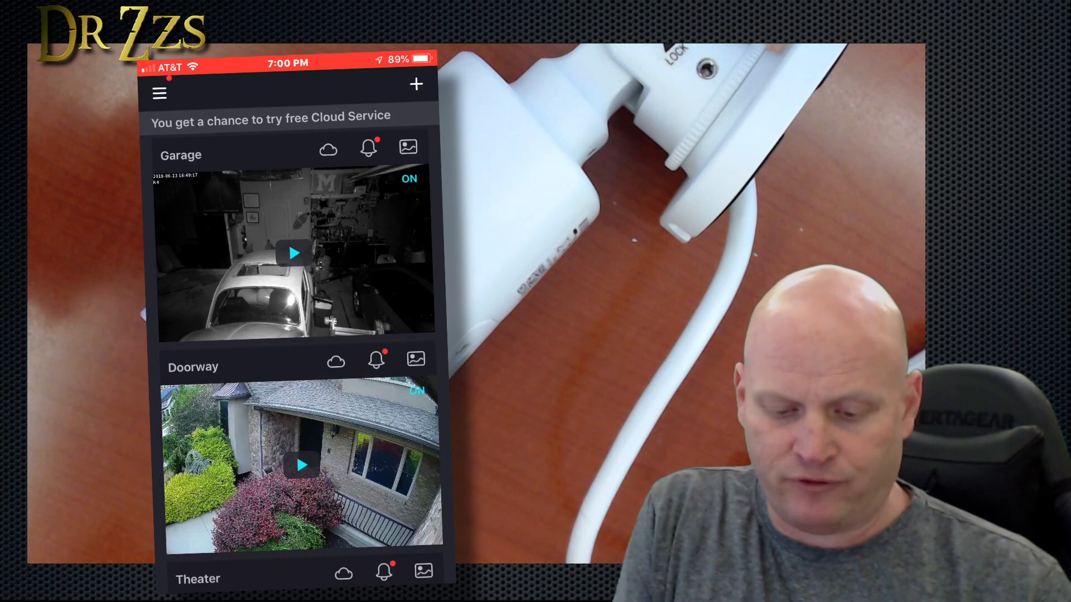
Add a new IP camera in Foscam and save it named 4mp_poe
click(416, 84)
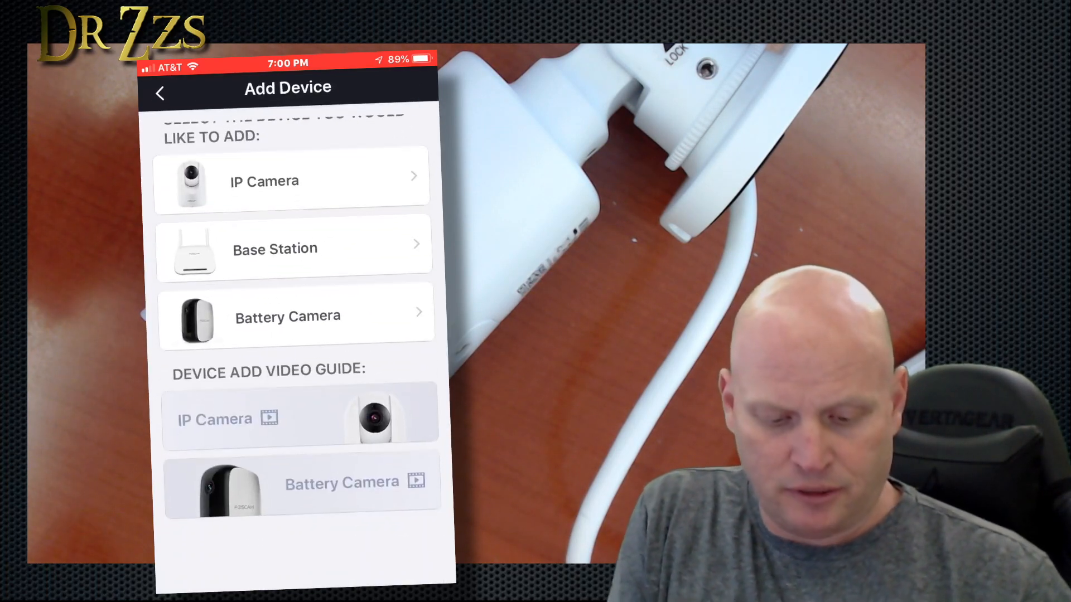
click(291, 180)
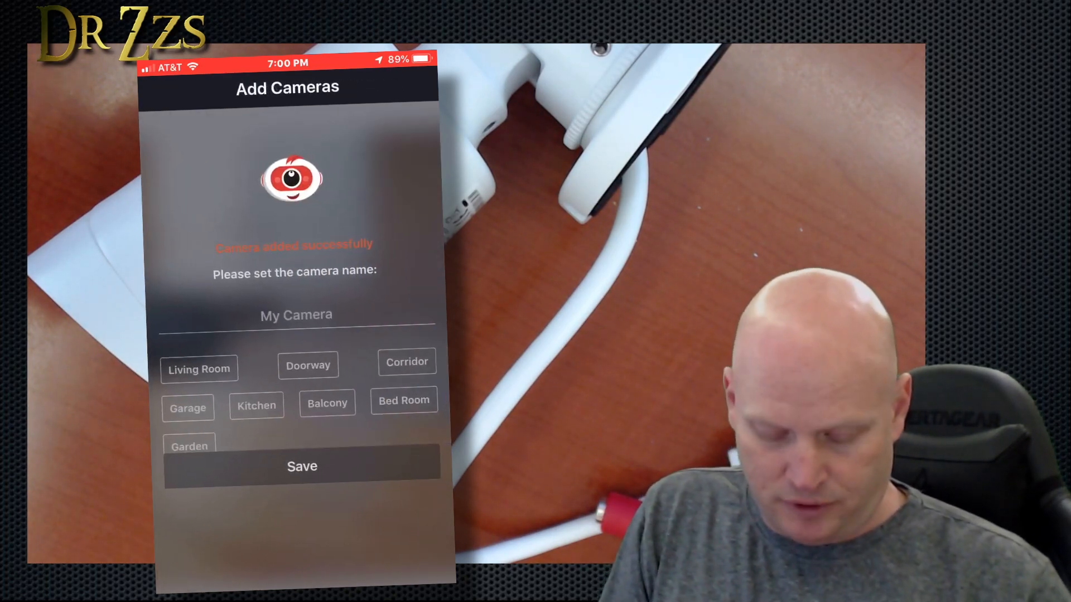
click(296, 315)
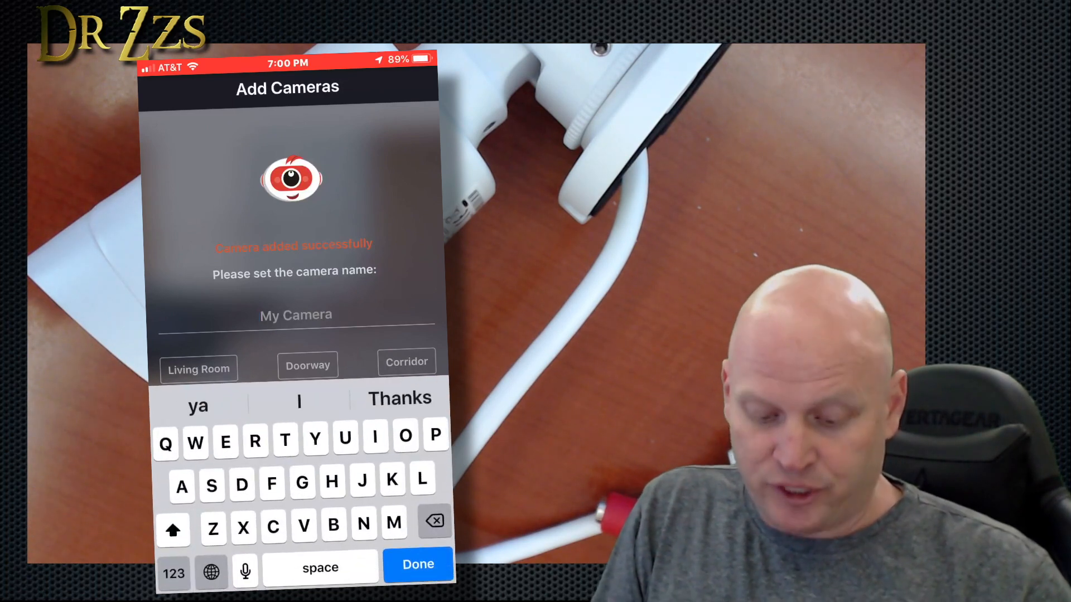
text(4mp_)
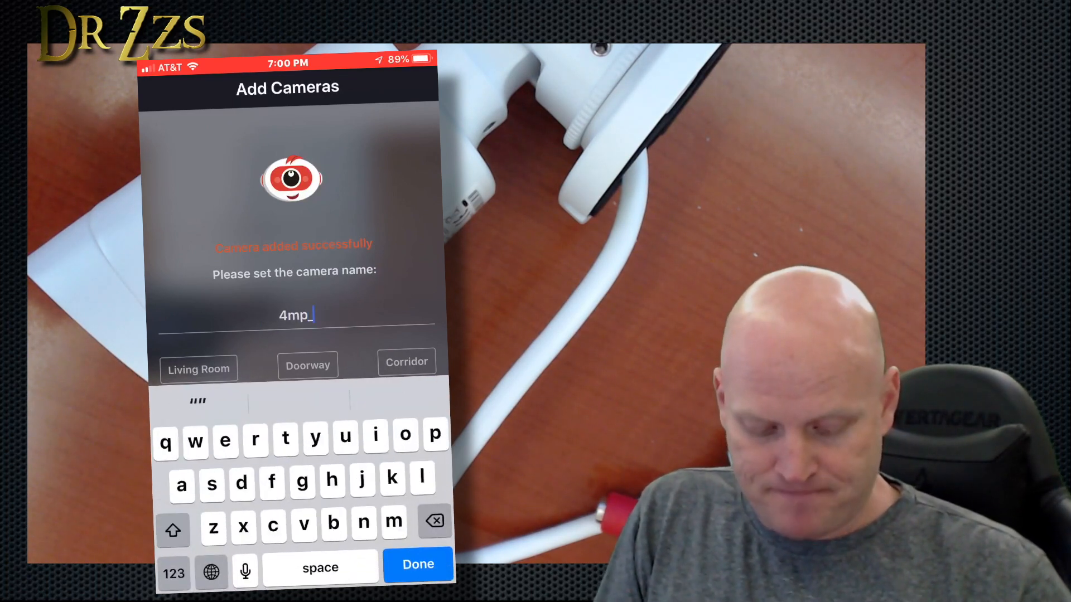
click(417, 563)
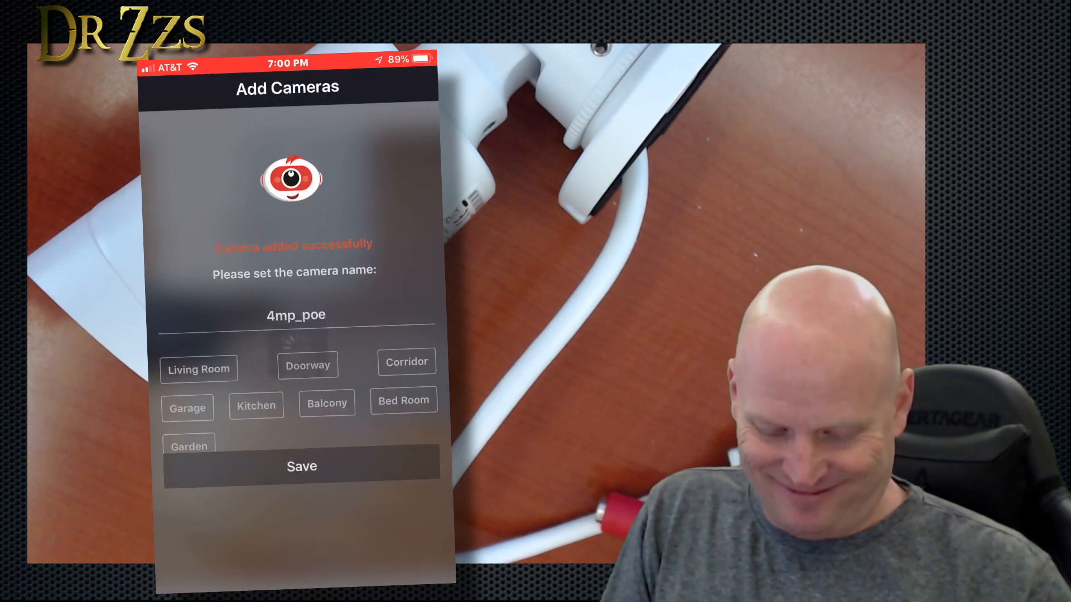
click(301, 467)
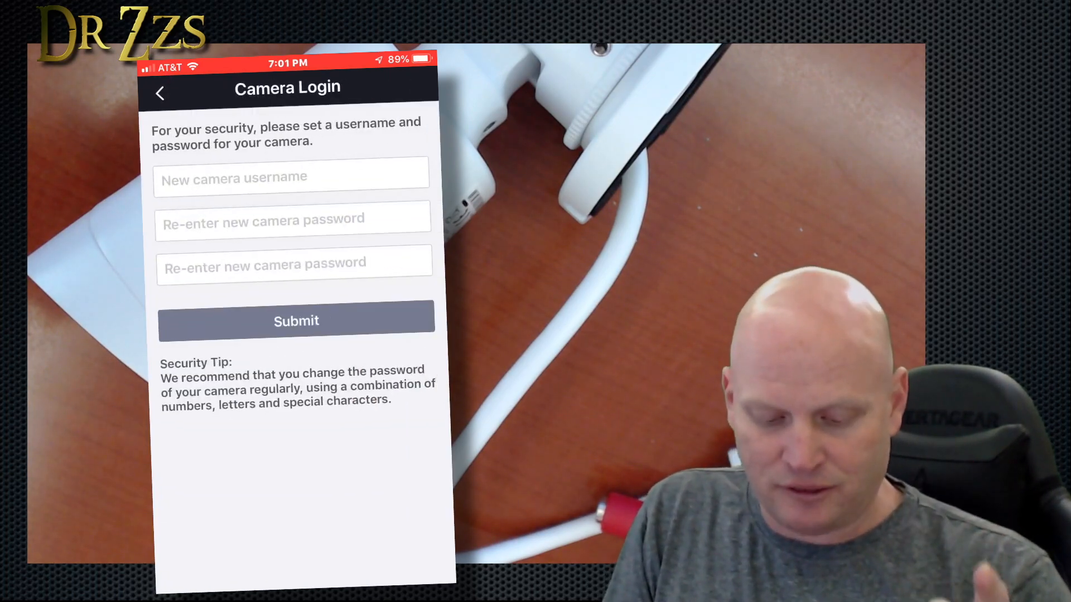
Set the camera username foscam_4mp_poe and dismiss the firmware update prompt
click(290, 178)
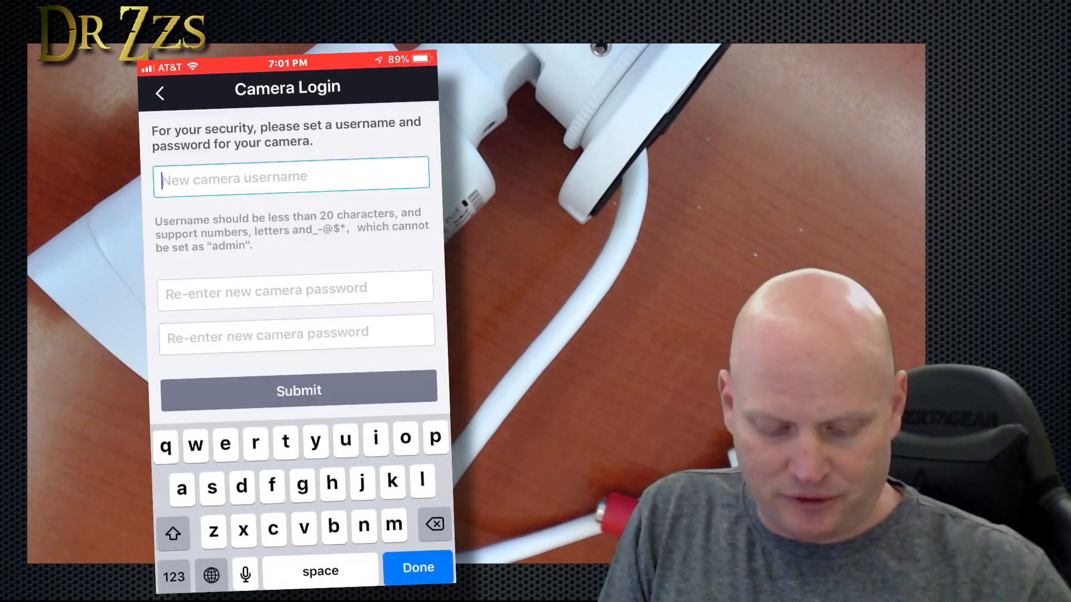
text(foscam_4mp_poe)
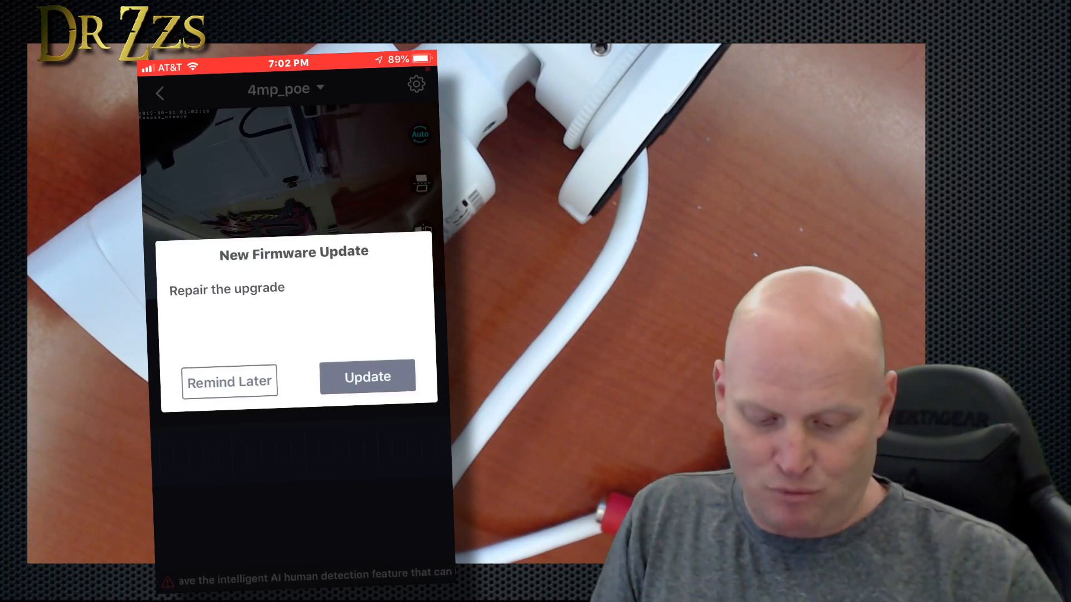
click(367, 376)
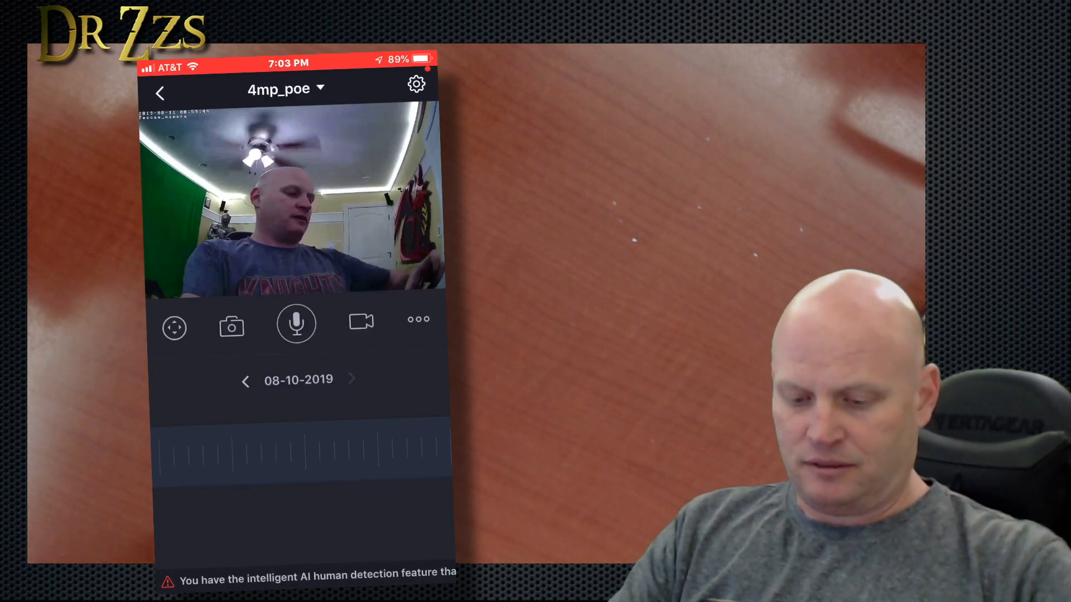
Open the 4mp_poe camera's Settings and its Advanced Settings list
click(417, 84)
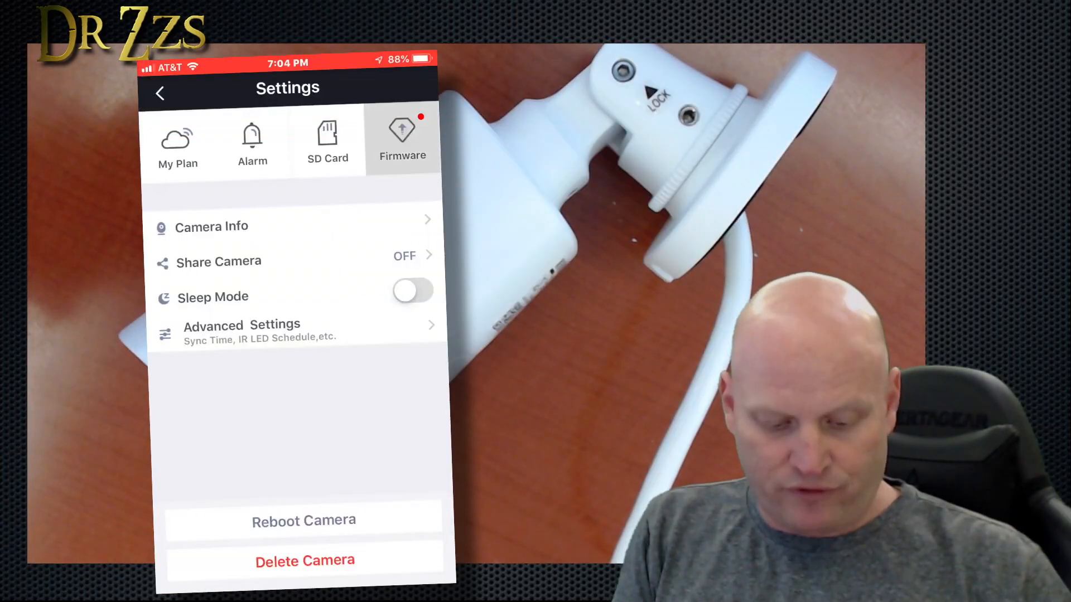
click(402, 136)
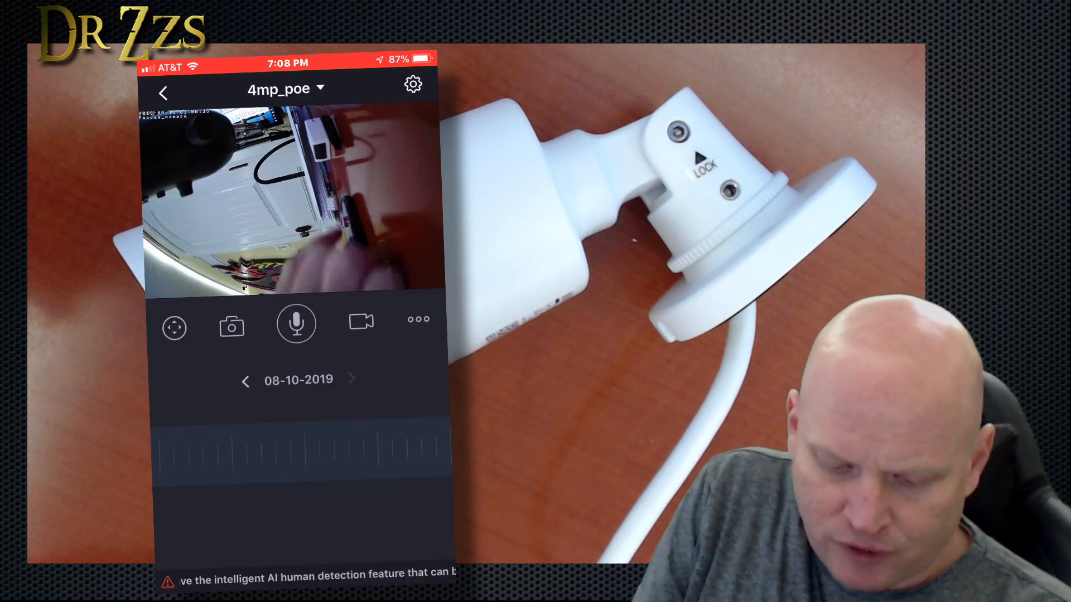
click(413, 84)
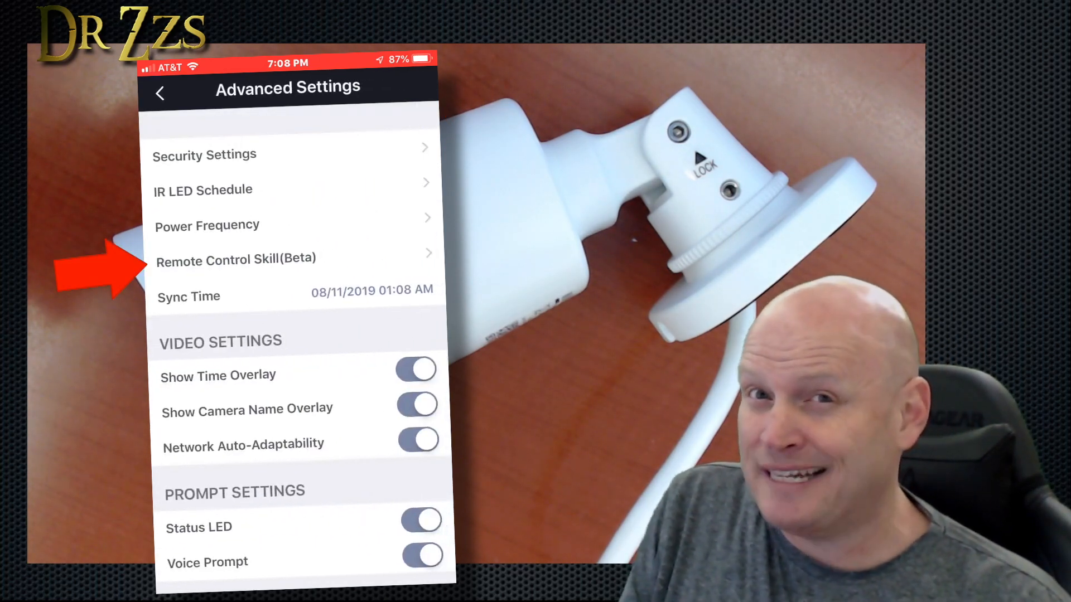
Turn on Work With Alexa under Remote Control Skill and name the camera Skynet
click(236, 260)
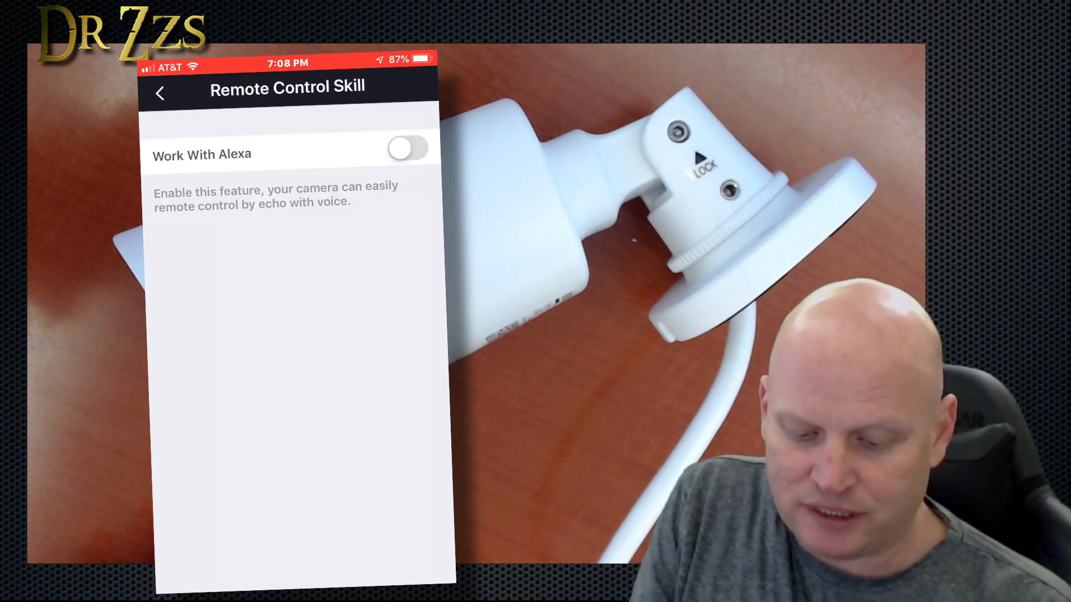
click(407, 148)
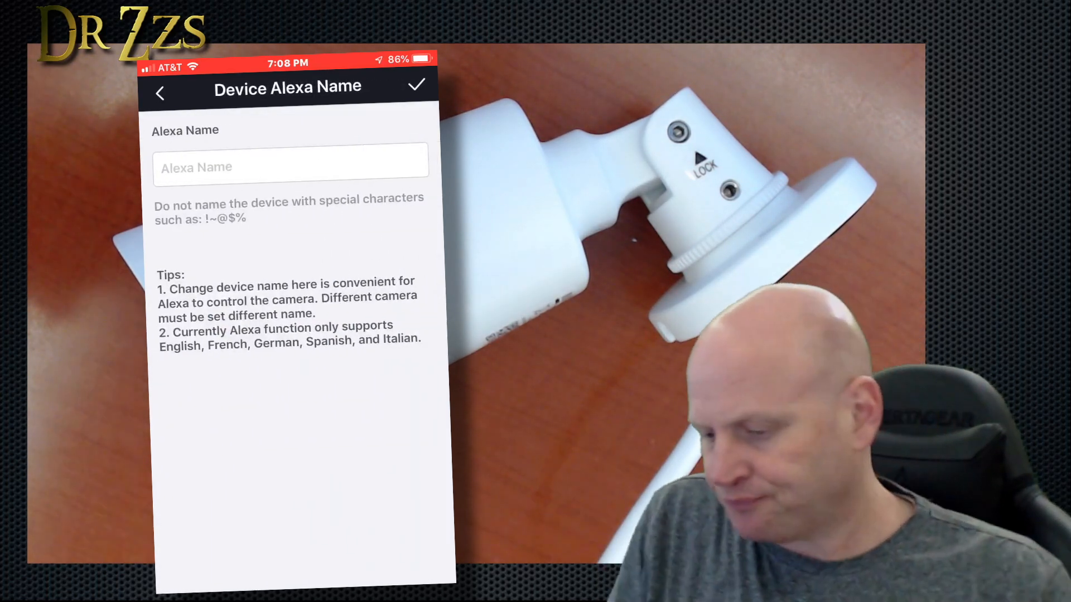
click(289, 167)
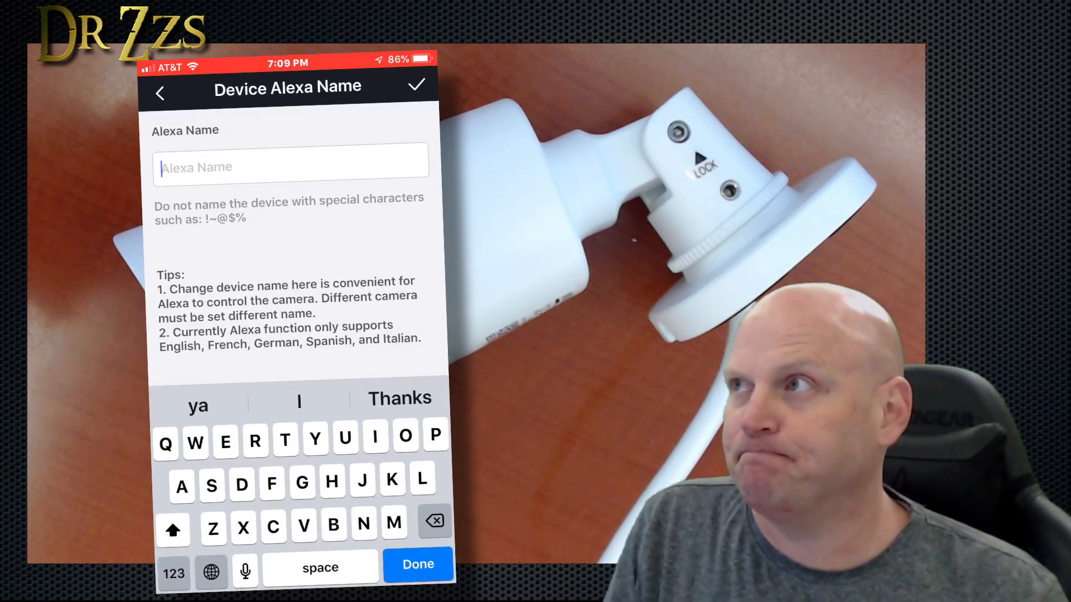
text(Skynet)
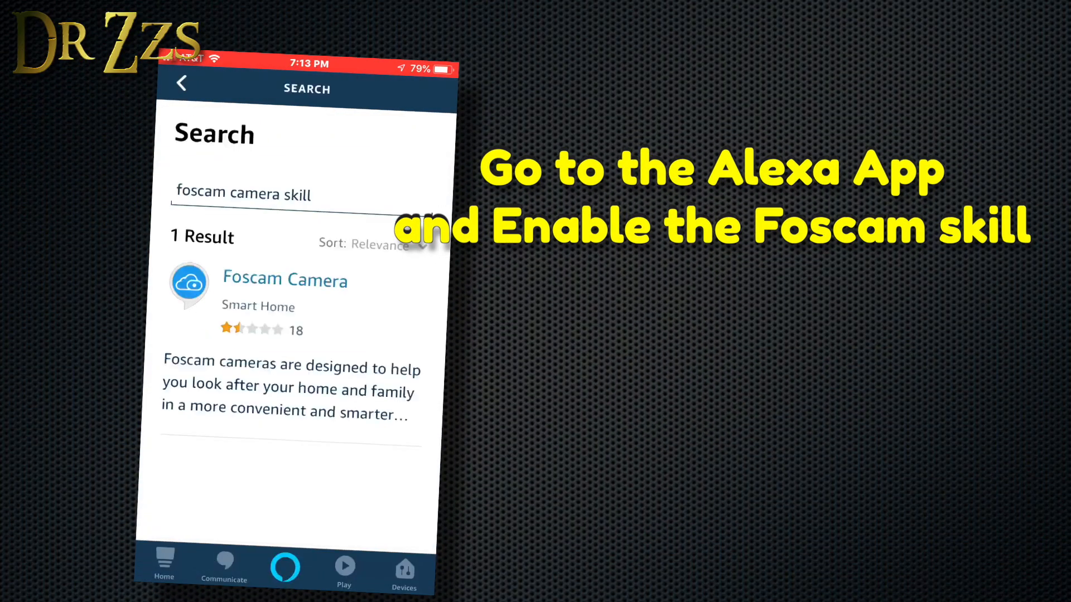
Enable and link the Foscam Camera skill in Alexa, then find Skynet in All Devices
click(285, 279)
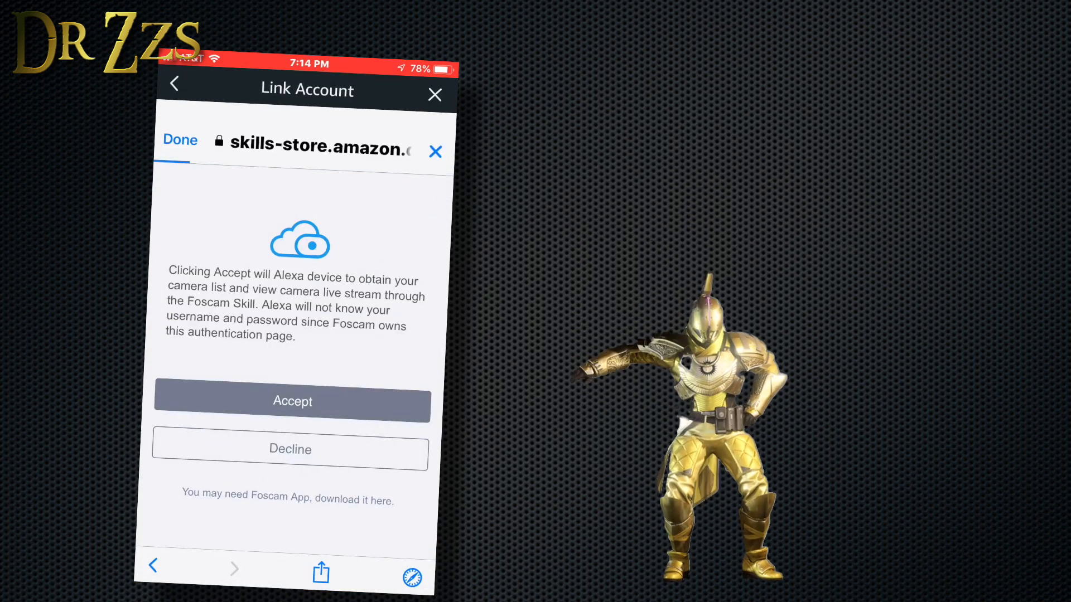
click(291, 401)
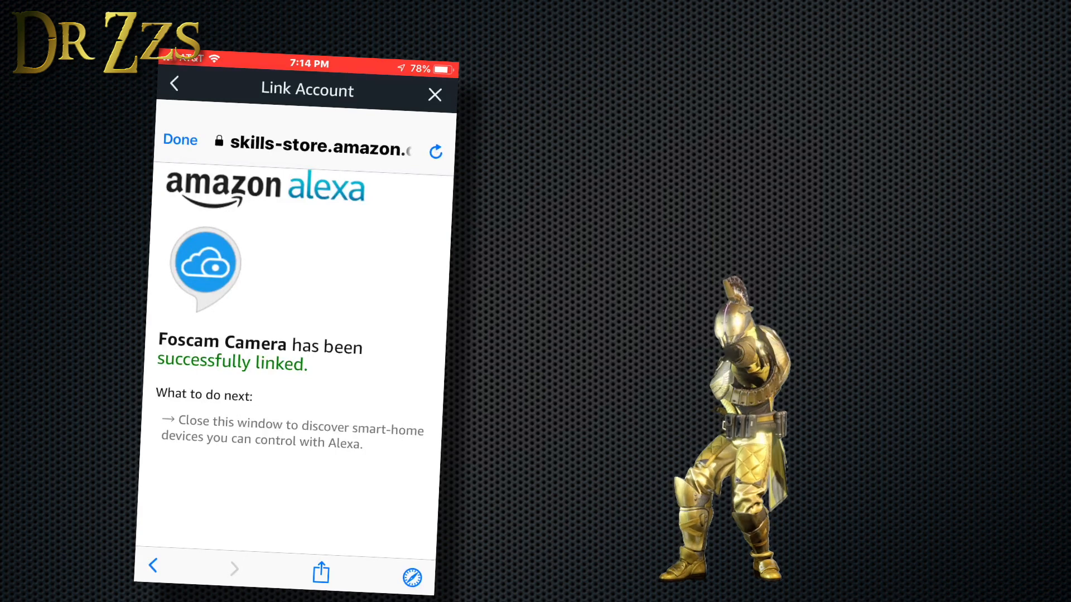
click(435, 94)
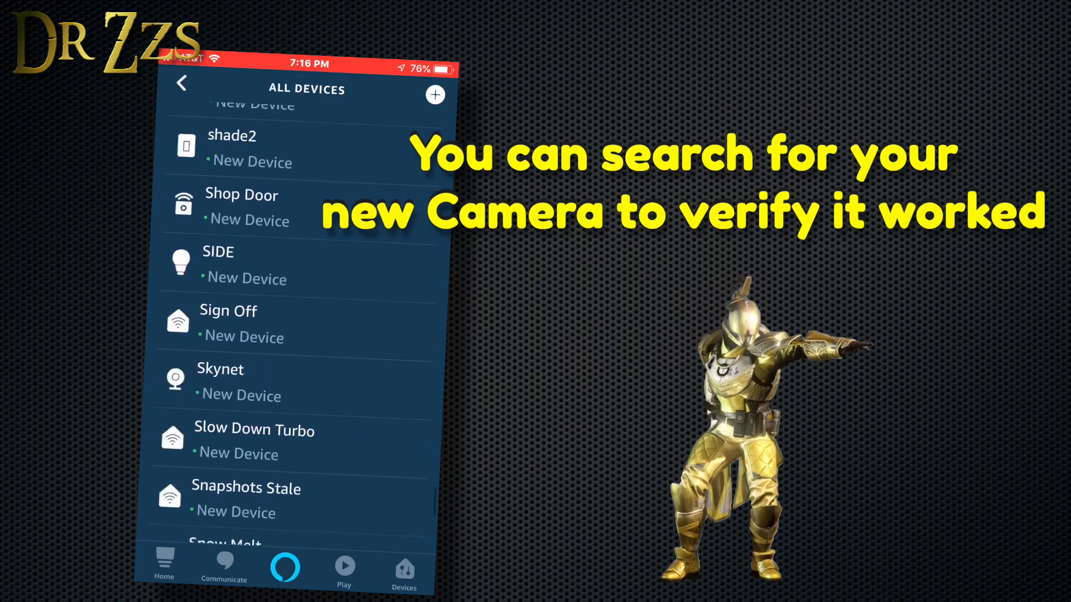
scroll(up, 3)
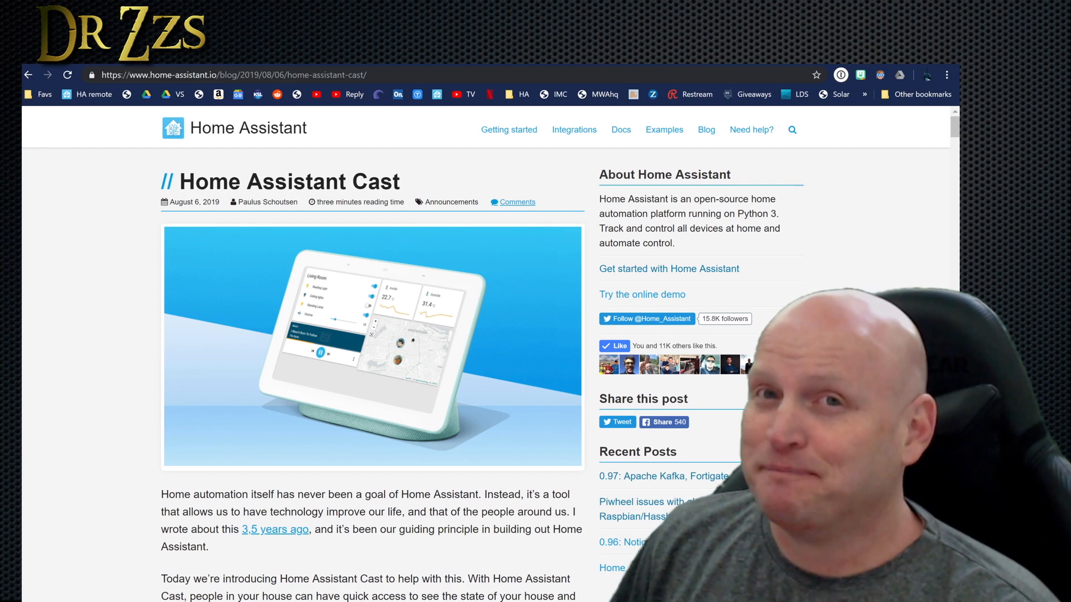
Authorize cast.home-assistant.io with the Home Assistant instance and submit the login
click(204, 74)
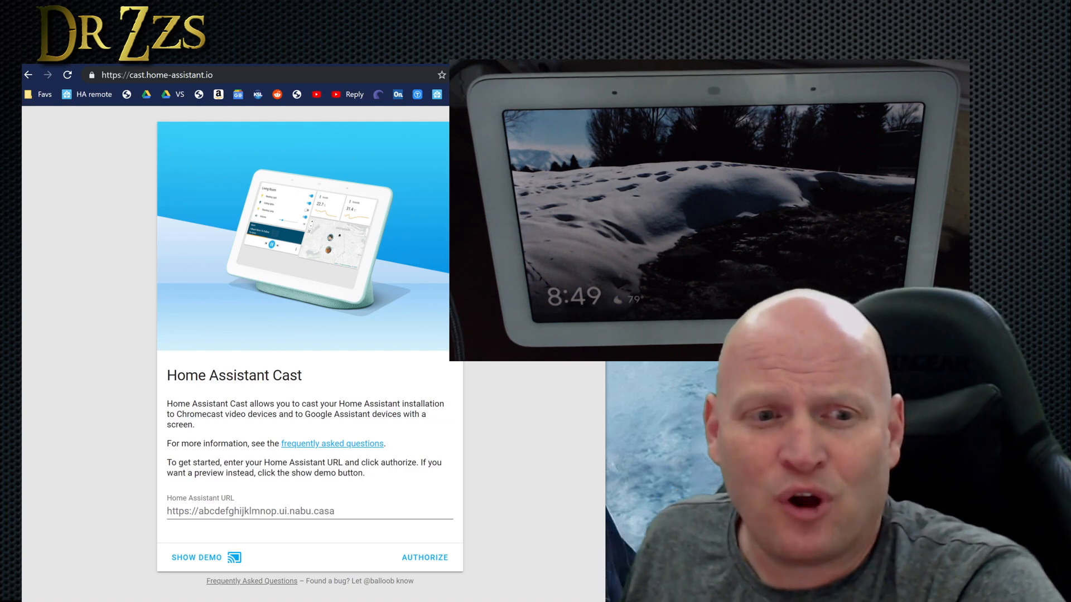
click(308, 511)
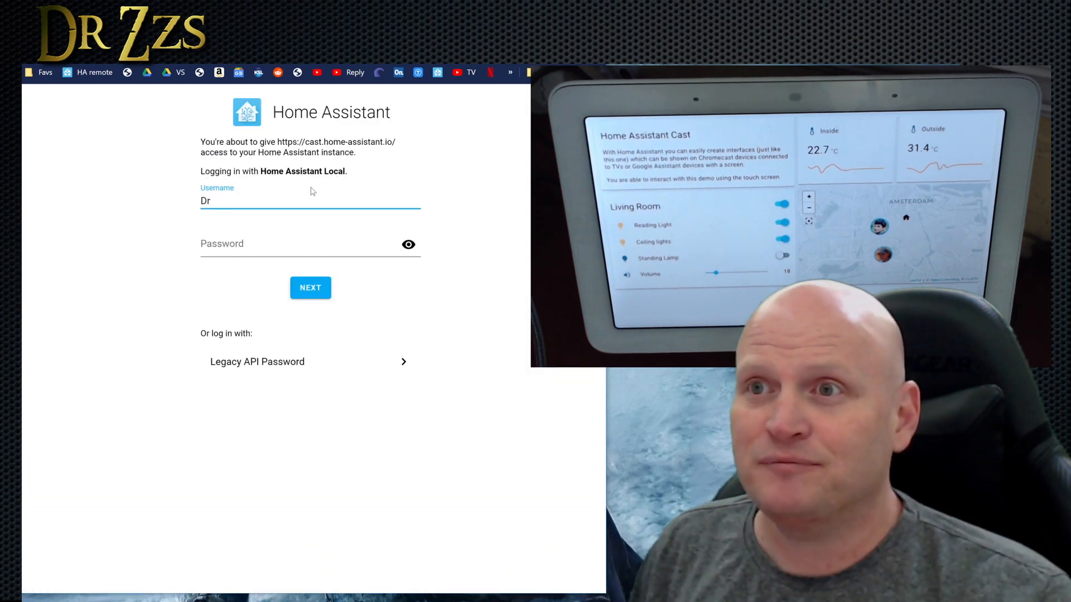
click(309, 287)
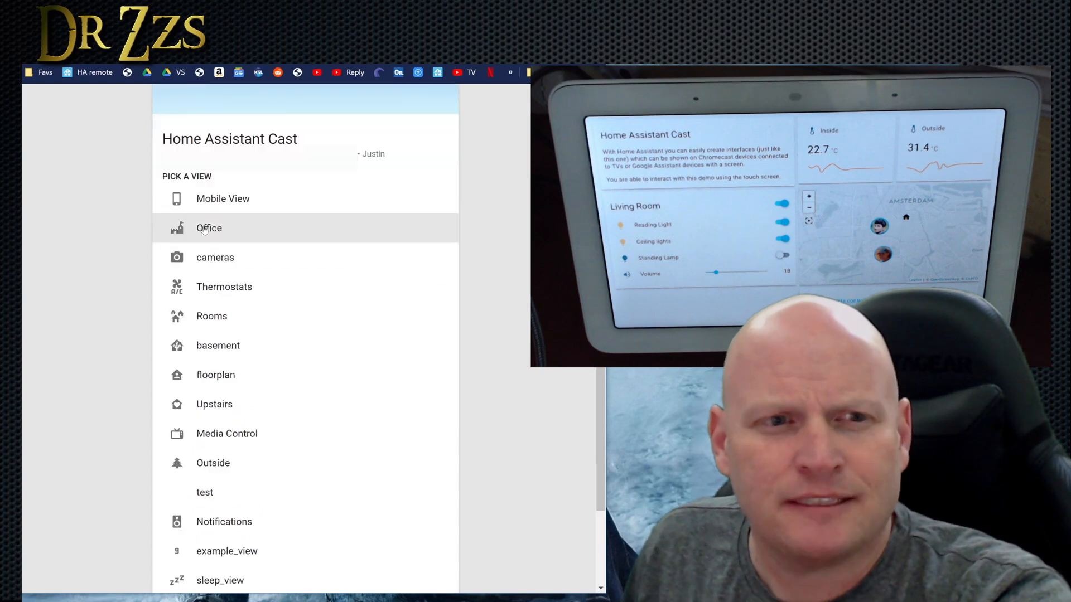
Cast the Office view, then the Thermostats view, to the Nest Hub
click(210, 228)
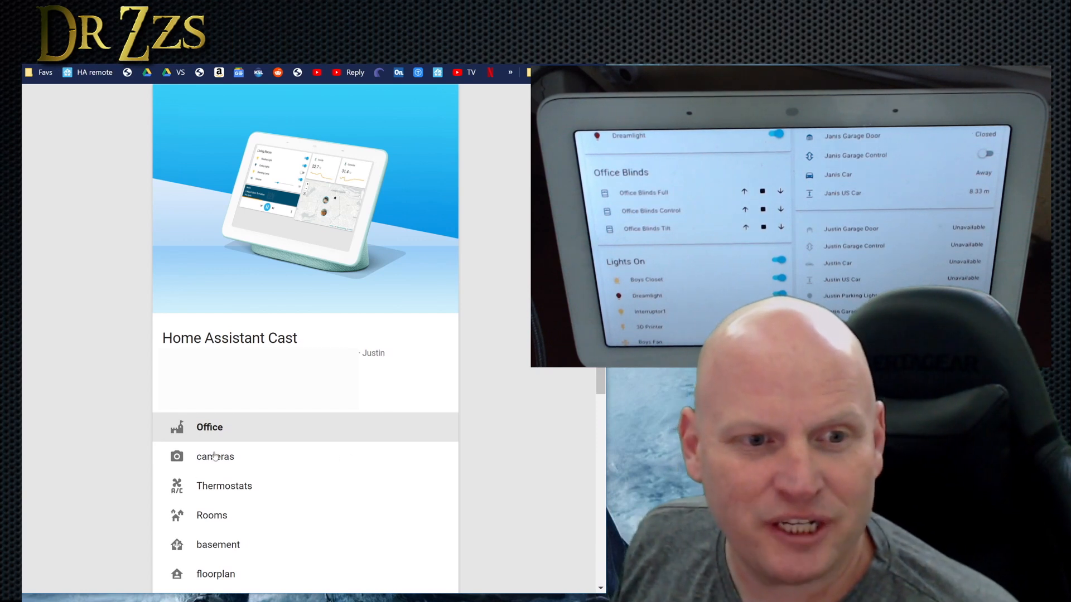
click(224, 485)
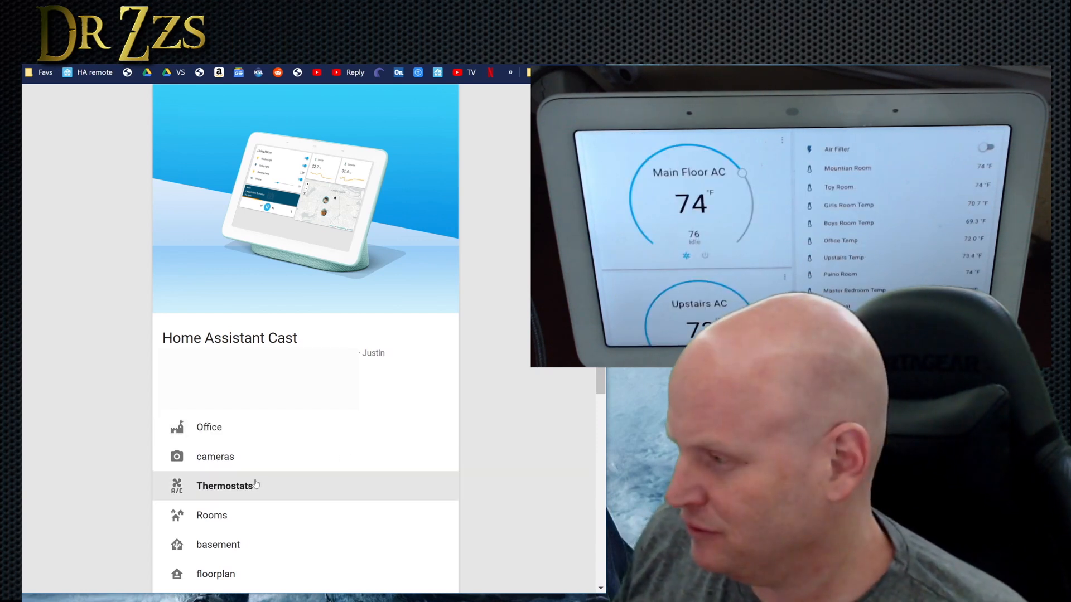
scroll(down, 3)
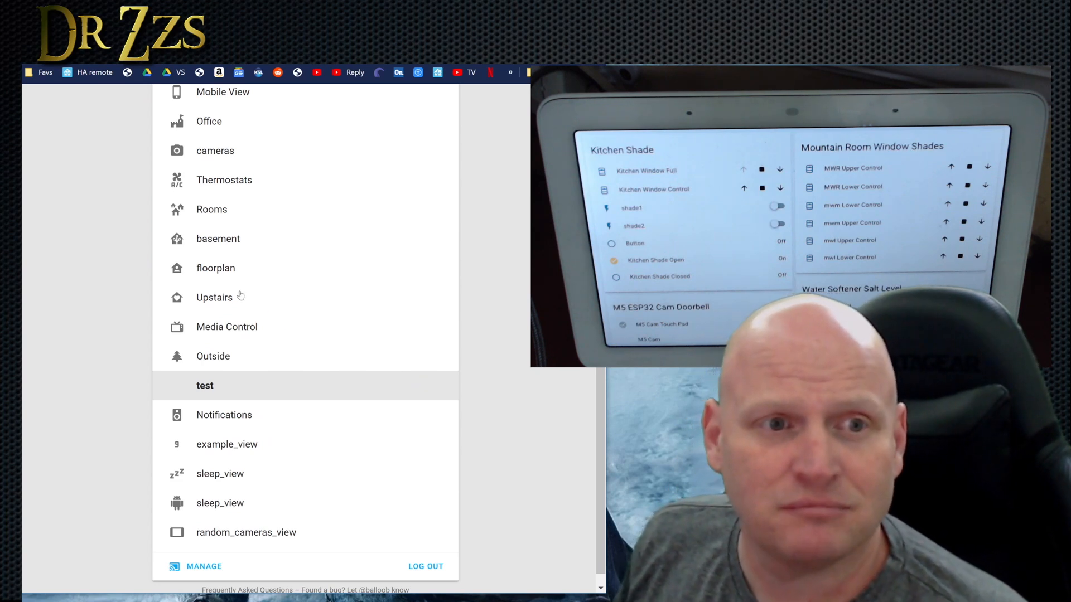
Cast the Rooms and cameras views, then the Office view again
click(216, 268)
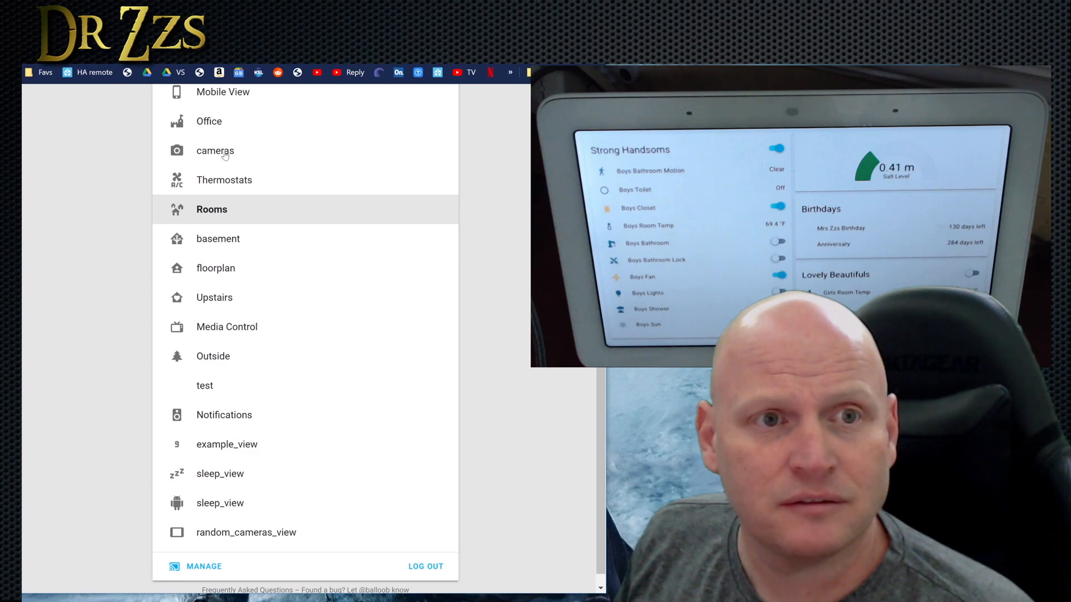
click(216, 150)
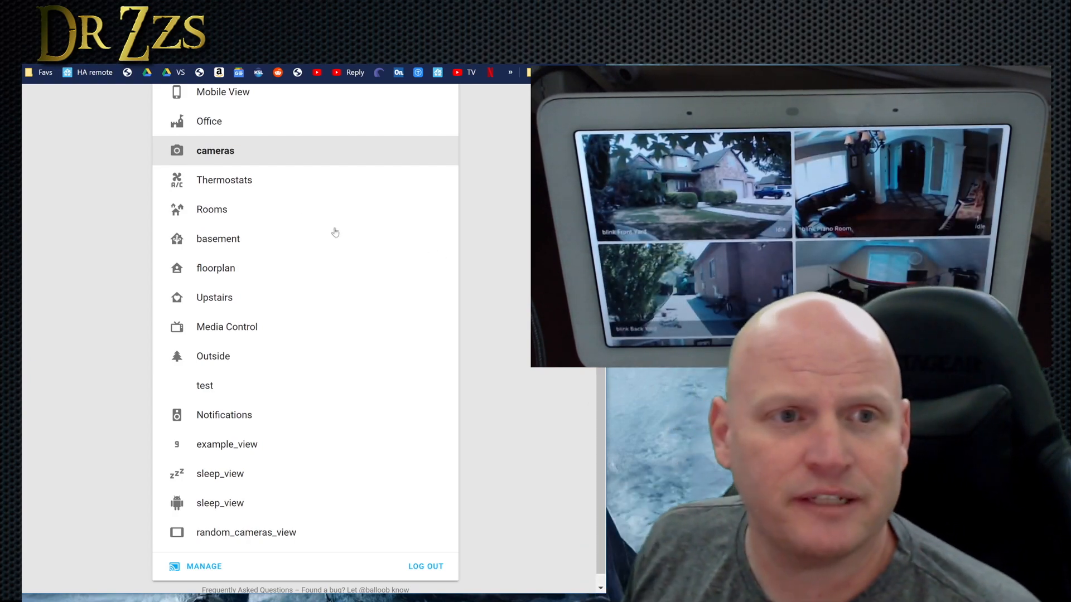
click(209, 121)
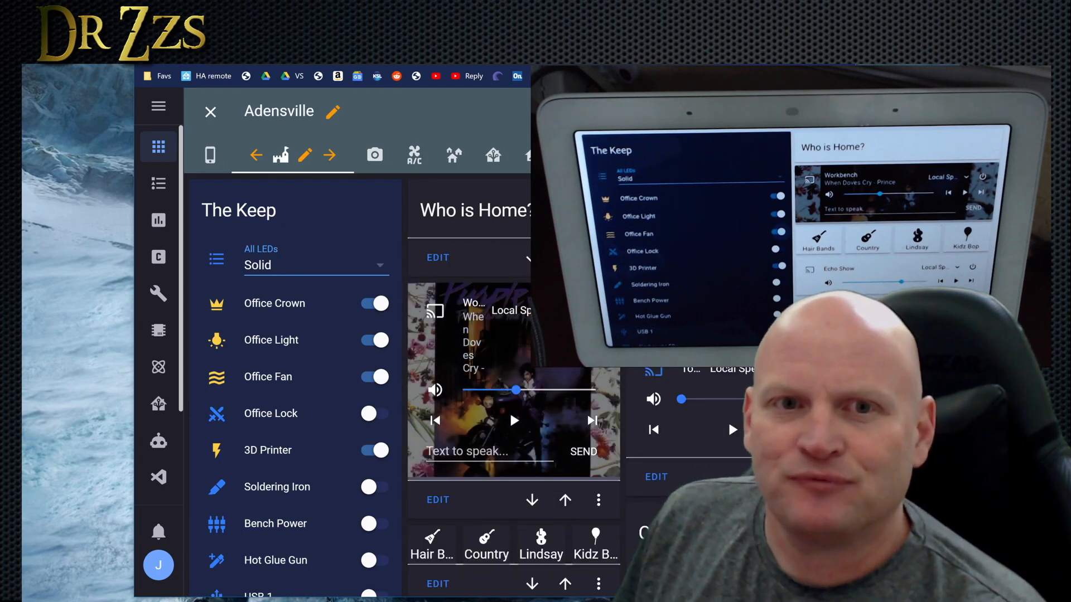
Scroll the Lovelace office view and edit The Keep card's configuration
scroll(down, 3)
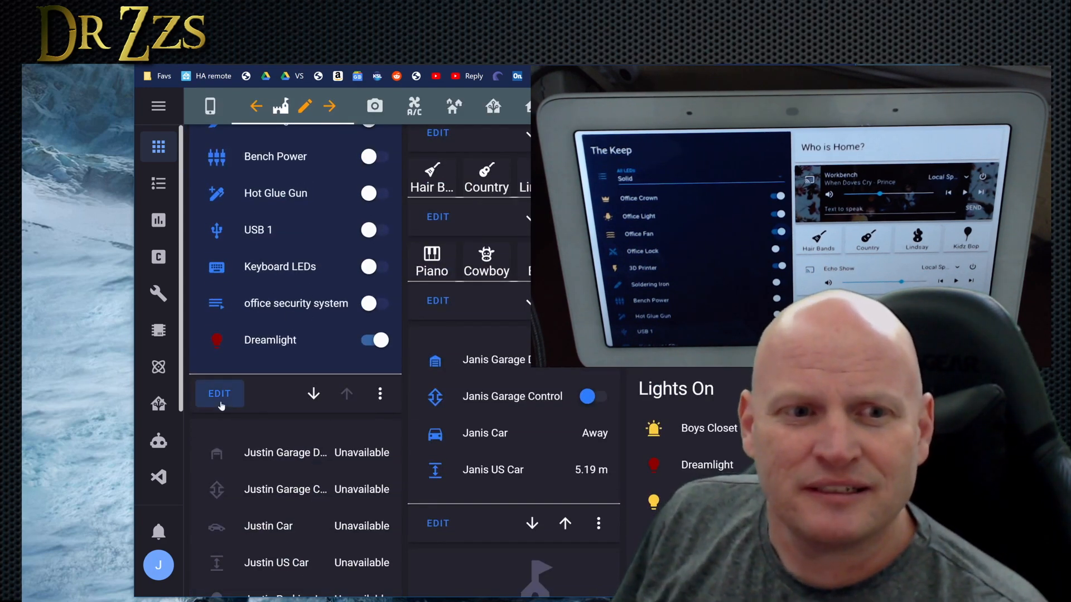
click(218, 393)
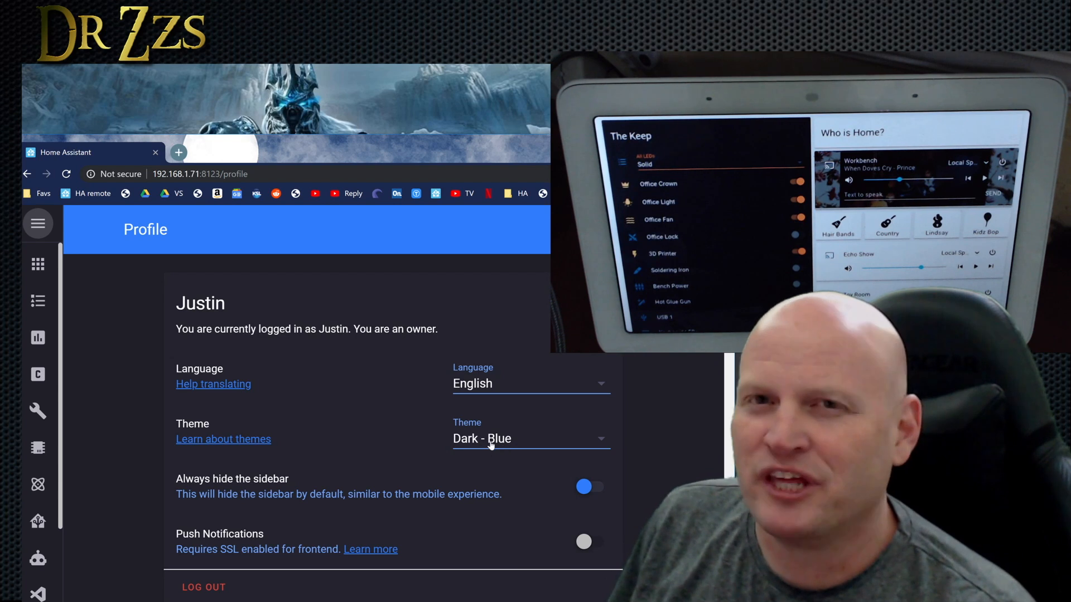
click(530, 438)
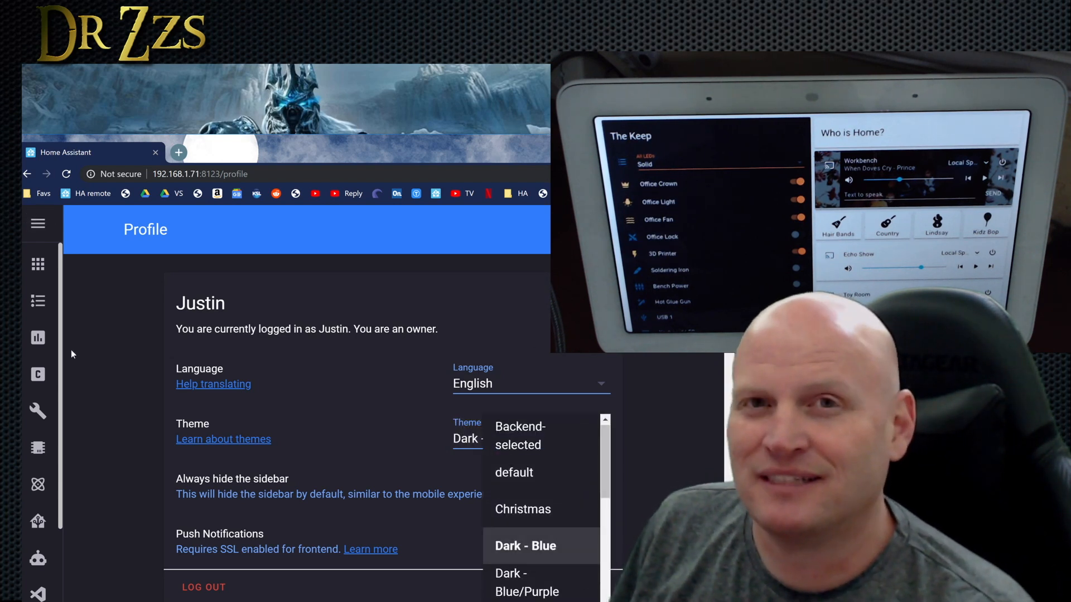
mouse_move(37, 264)
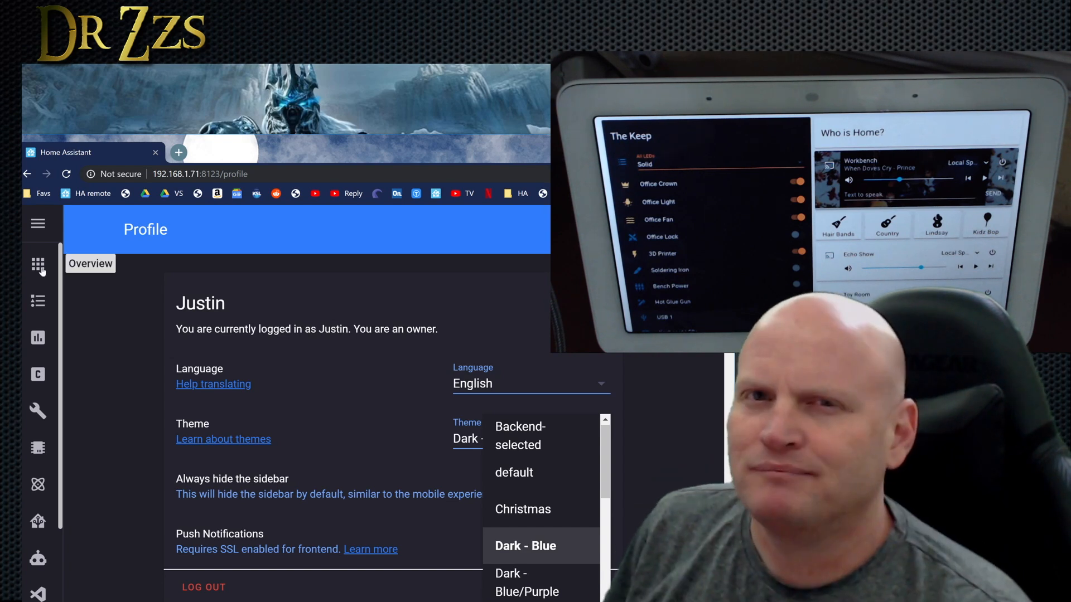
click(525, 545)
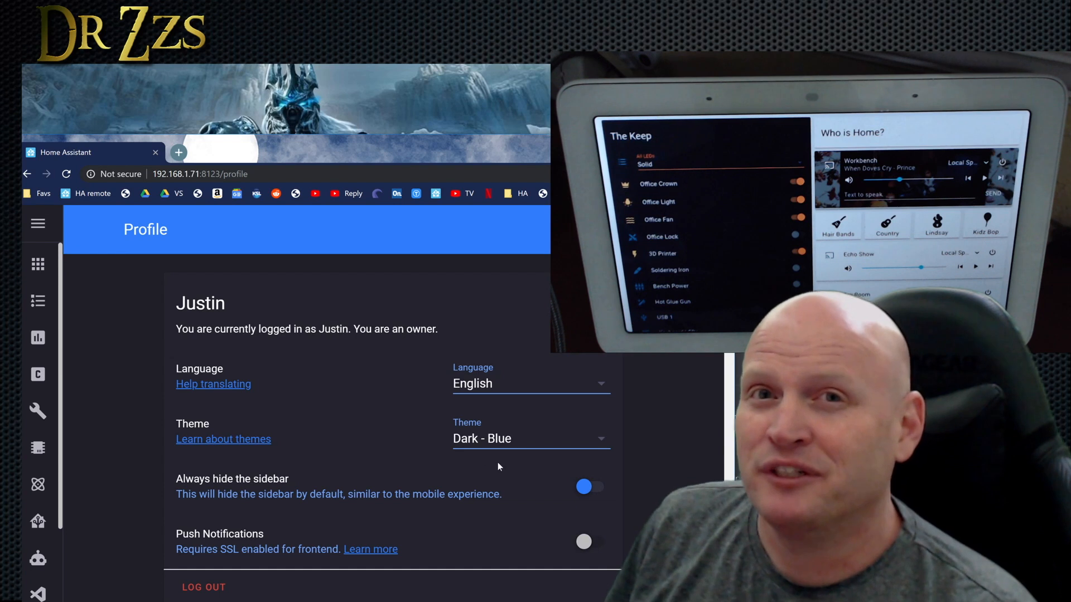
mouse_move(407, 399)
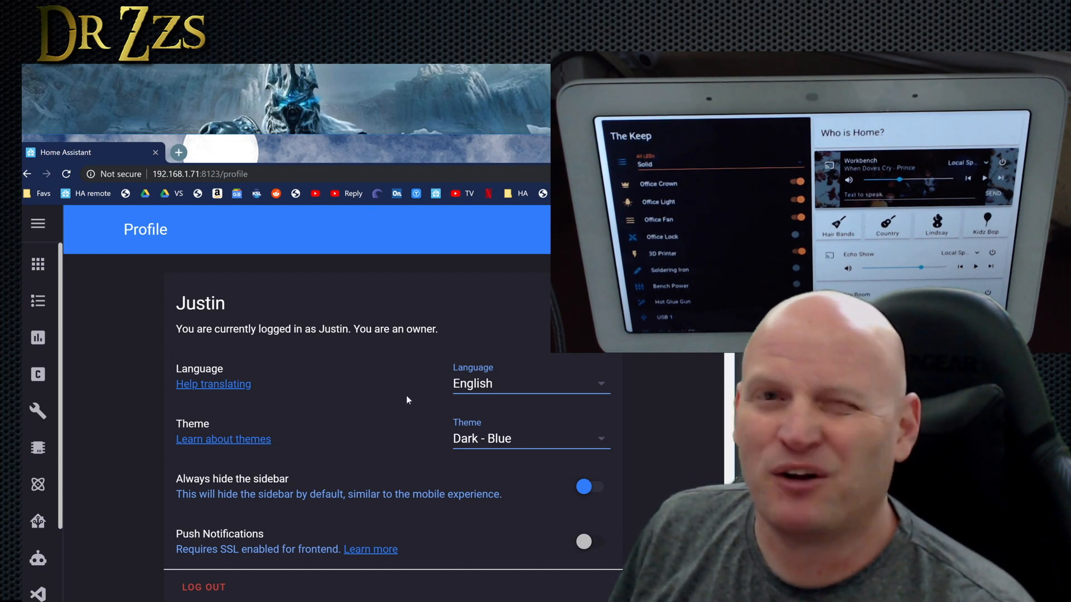